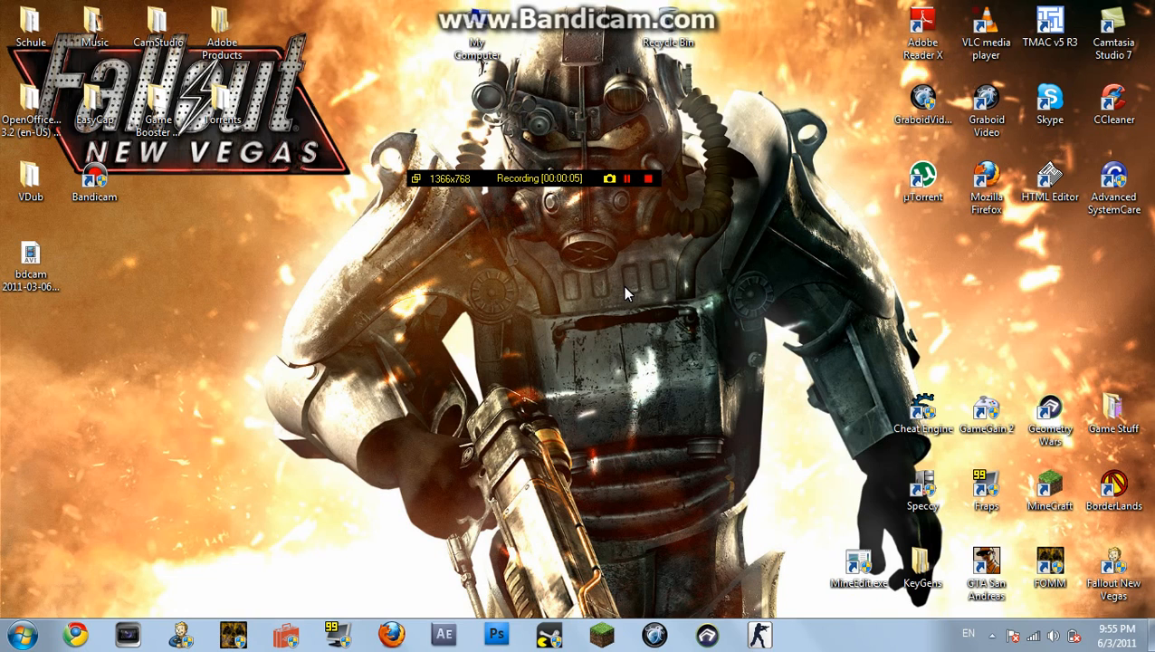
mouse_move(570, 314)
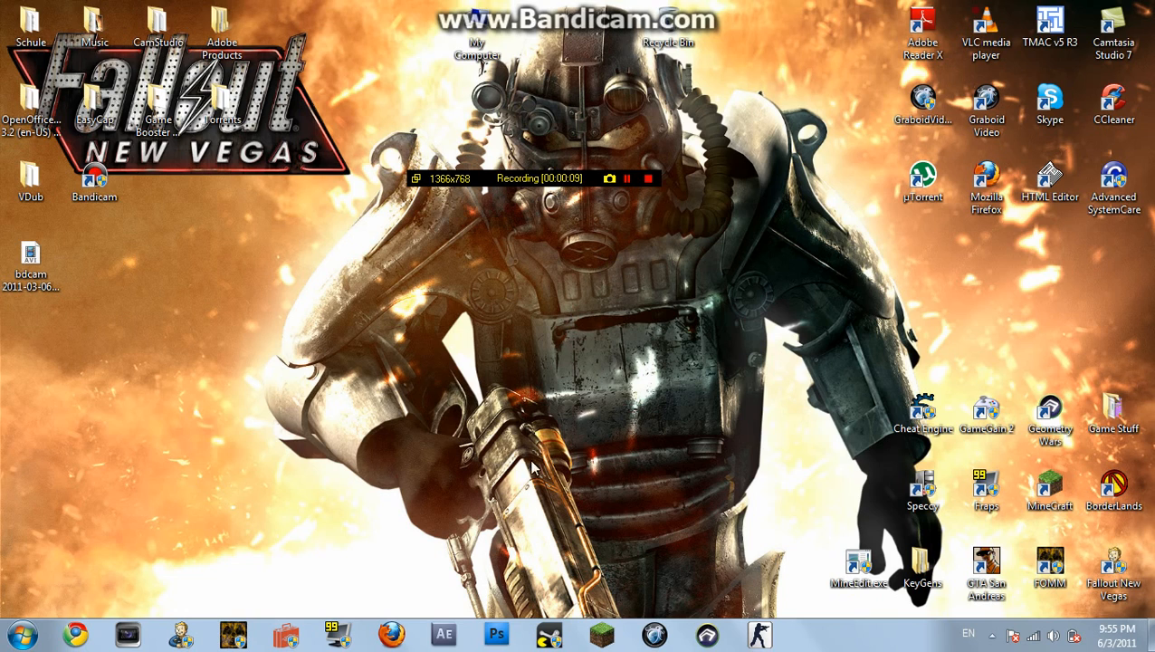
mouse_move(652, 423)
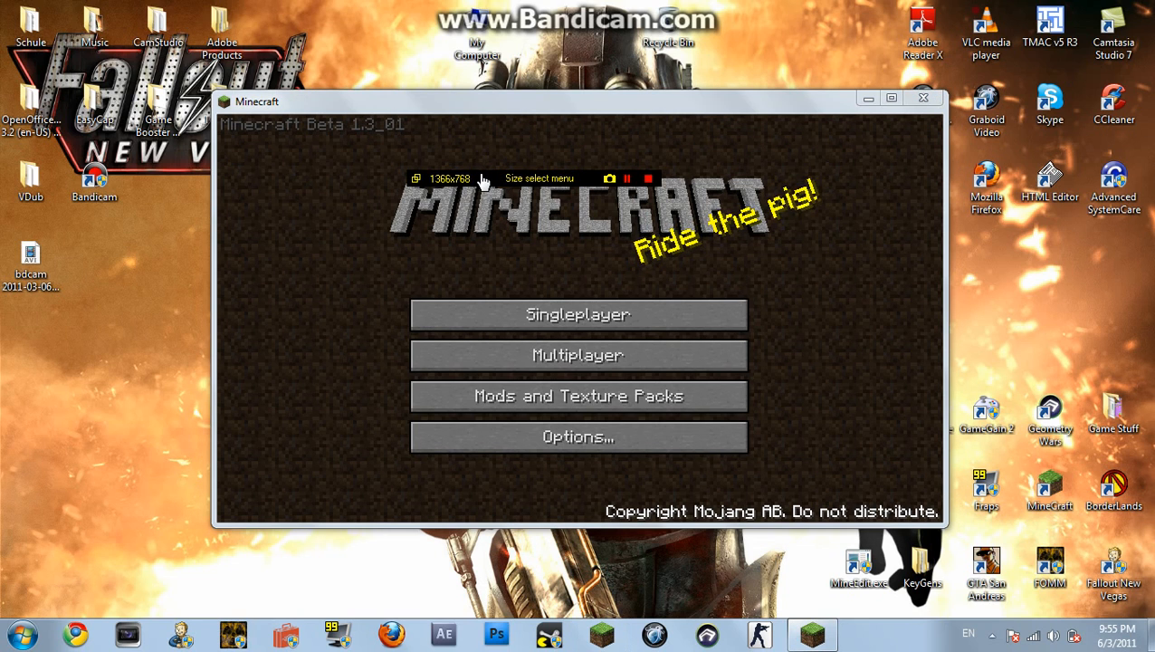
Move the Minecraft title-screen window lower on the desktop, below the Bandicam toolbar.
drag(579, 102, 543, 235)
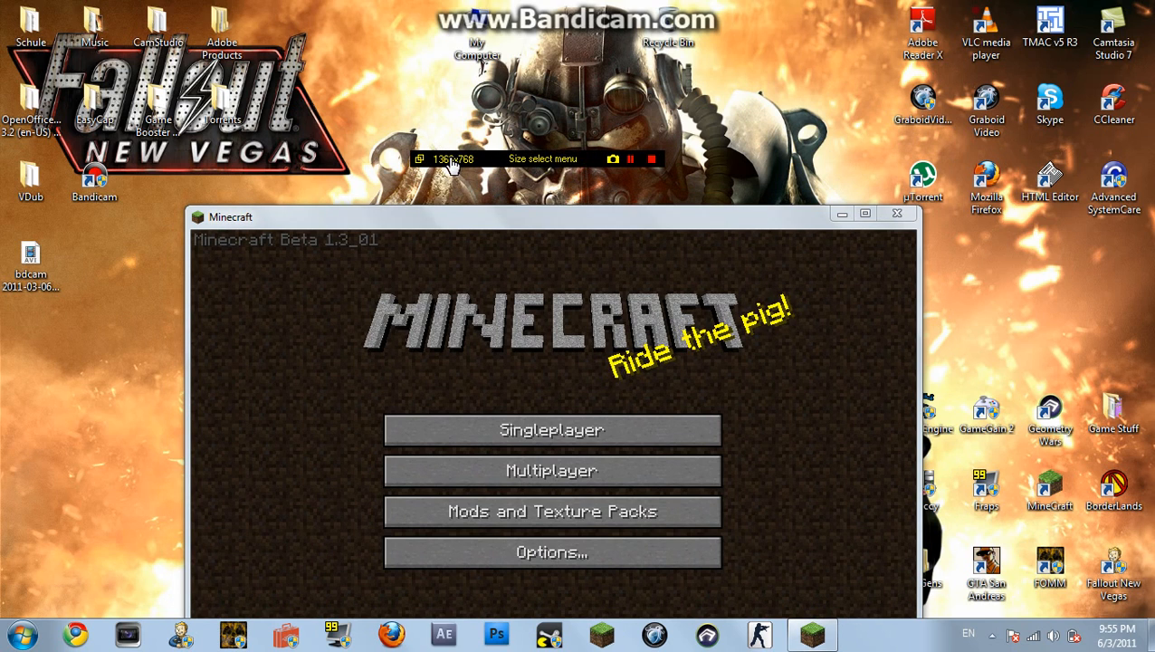
mouse_move(438, 163)
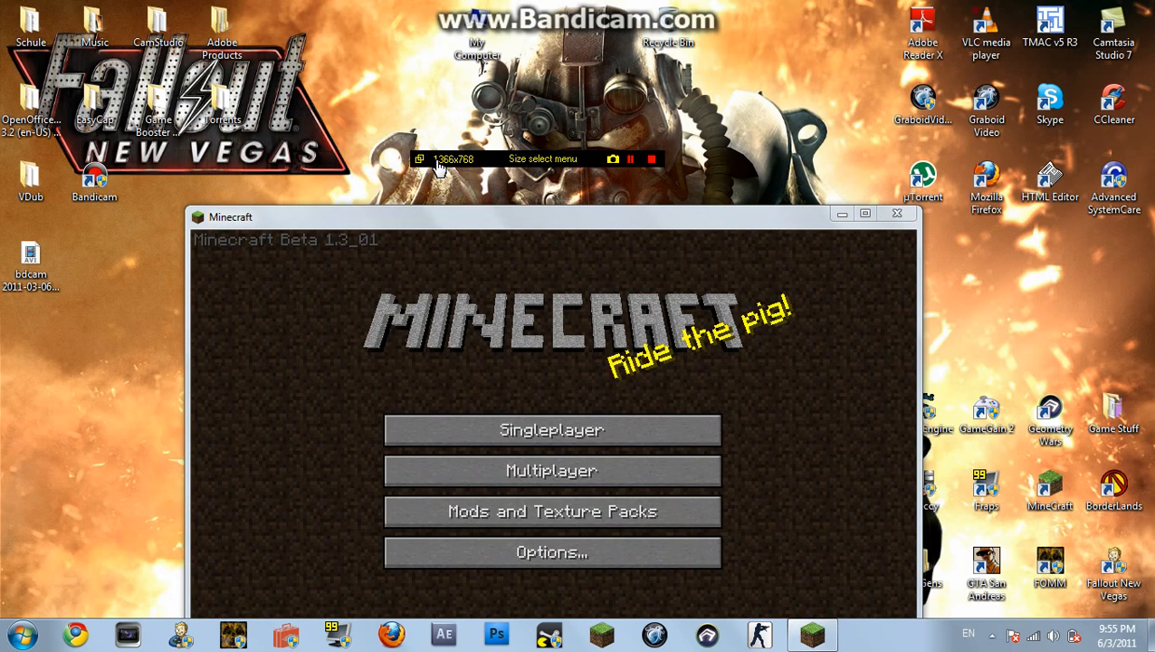
Choose Find Window as the Bandicam recording area to capture one specific window.
click(423, 159)
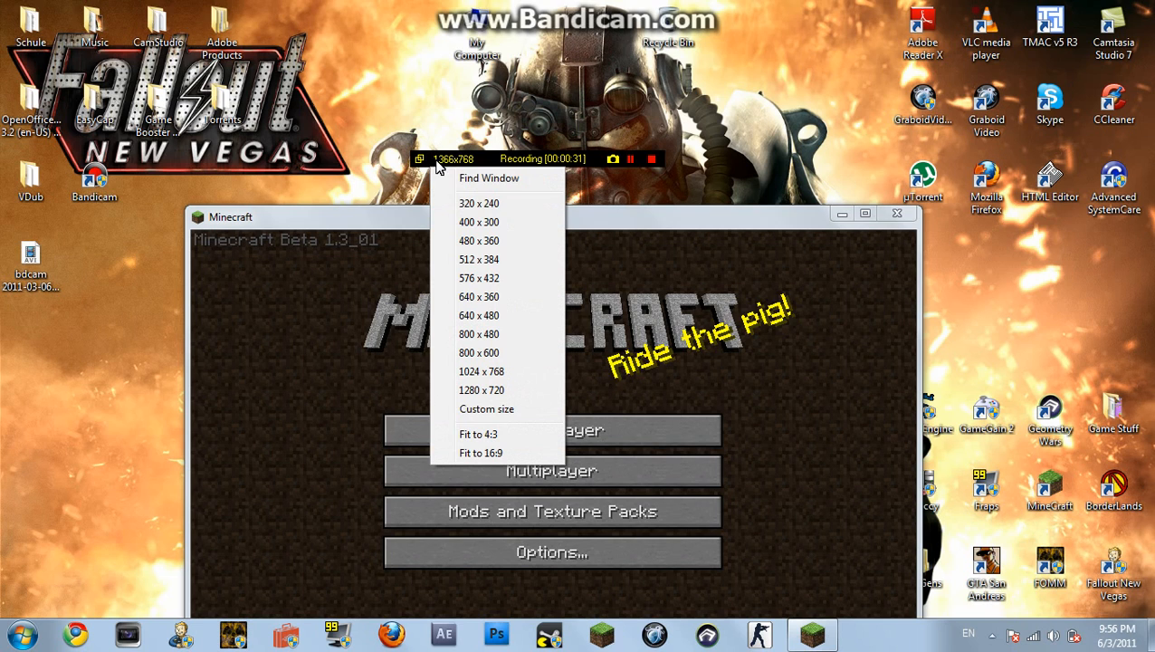
click(488, 177)
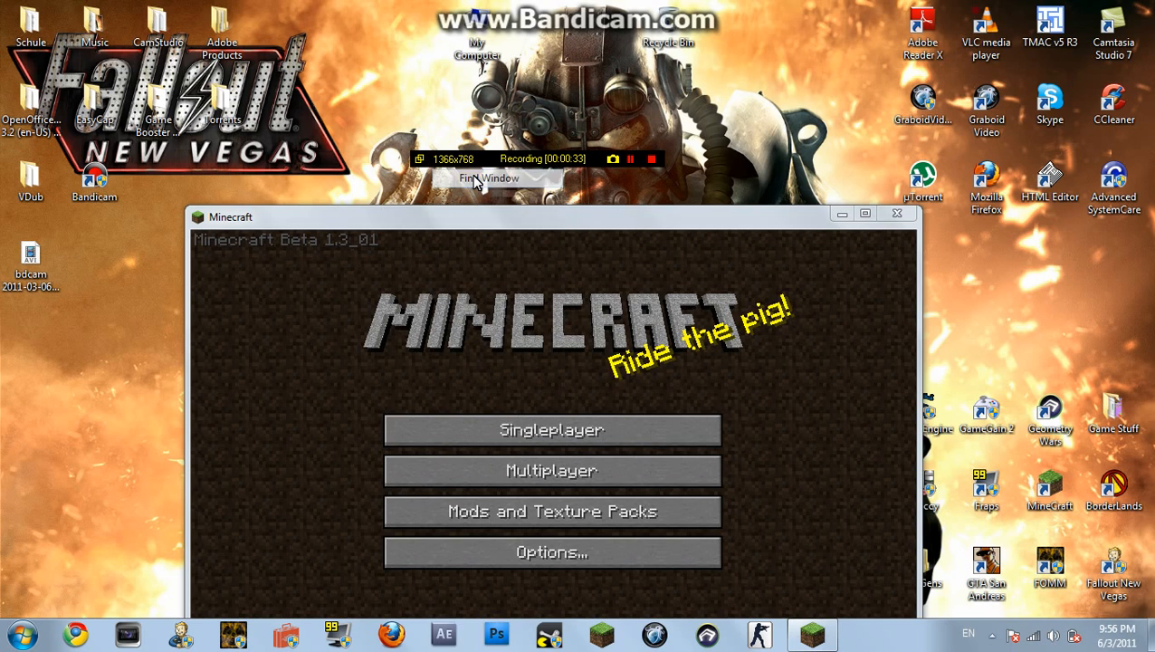
mouse_move(499, 287)
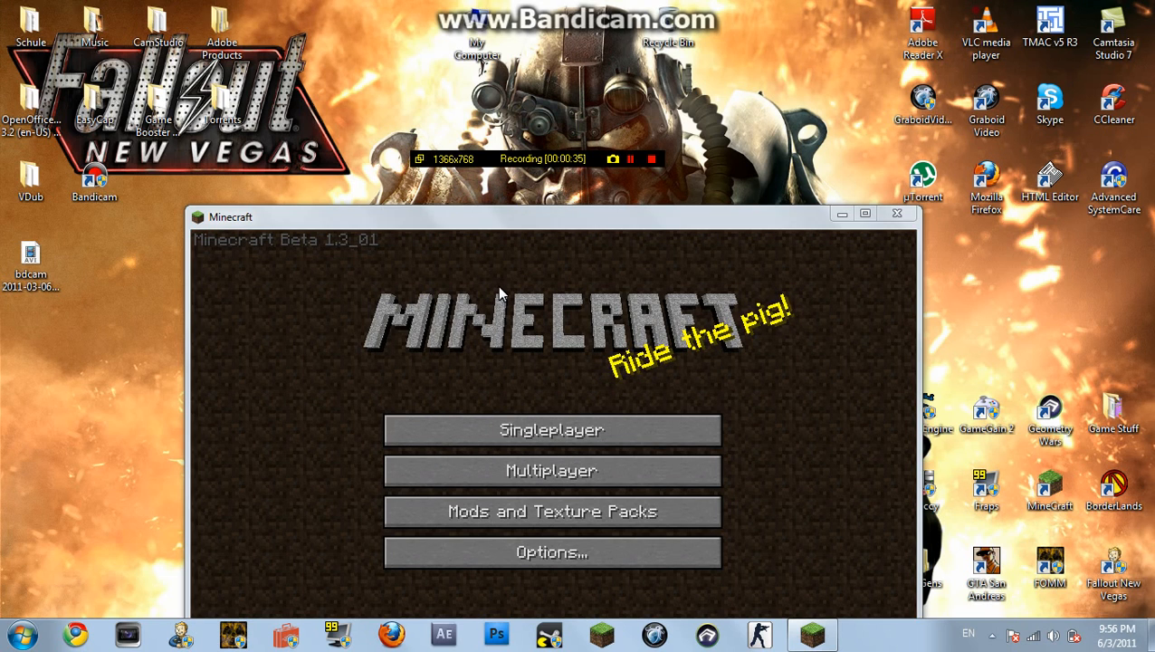
mouse_move(521, 300)
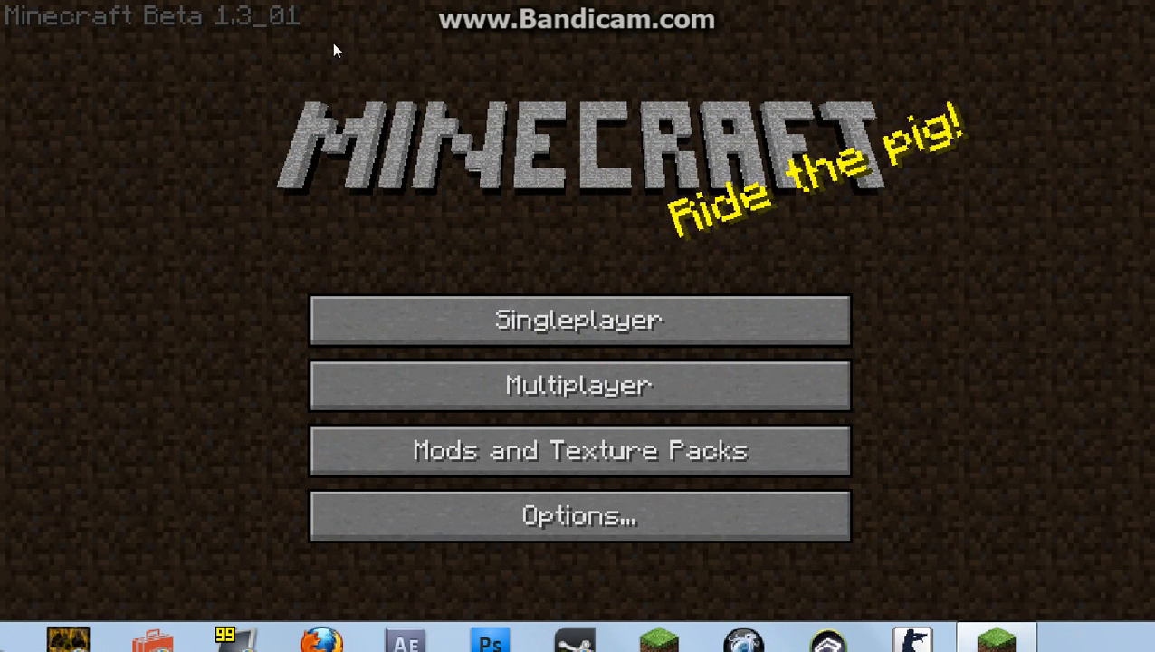
mouse_move(295, 221)
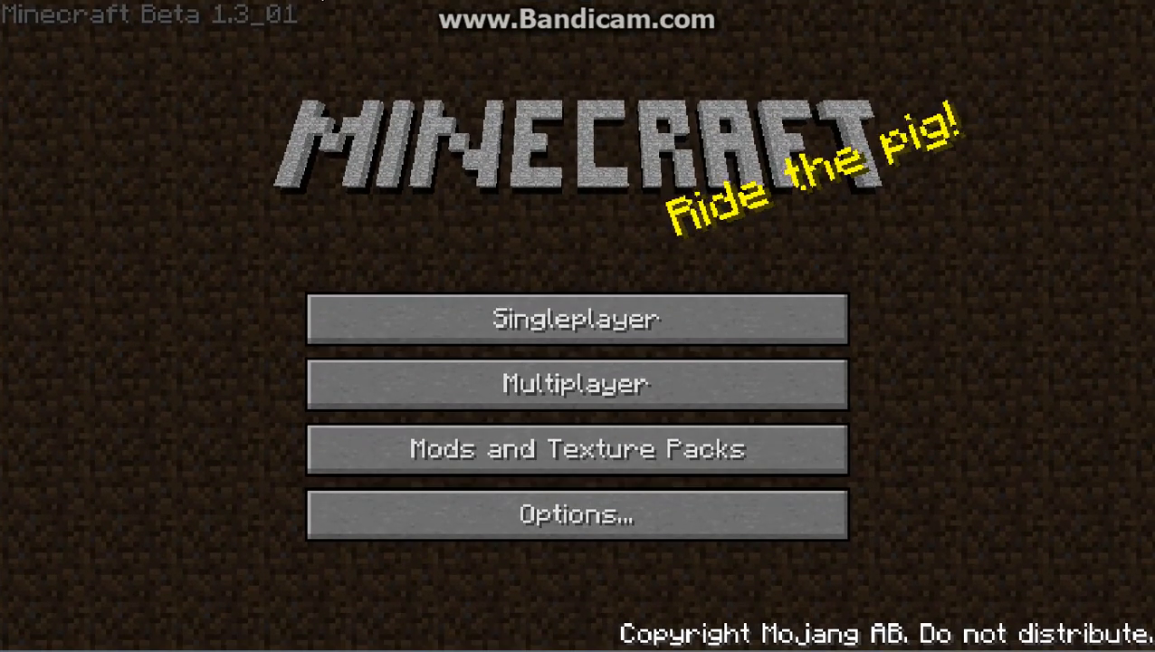
Show the Select World list of saved single-player worlds.
click(576, 318)
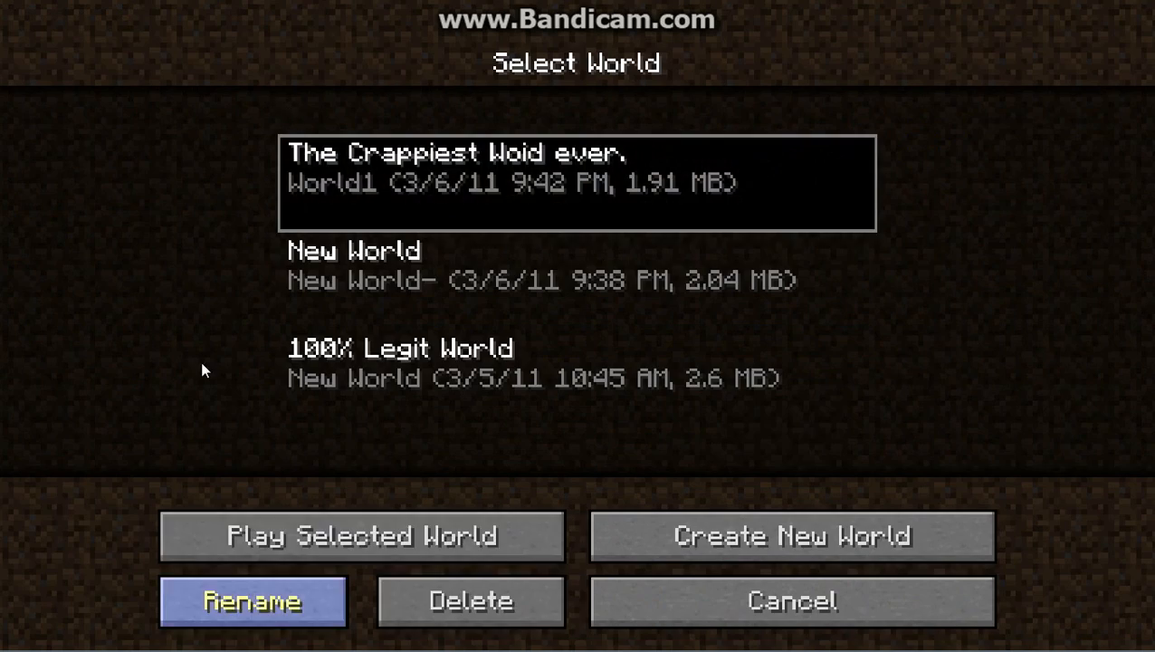
Load the world 'The Crappiest Woid ever' and pause it with the Game menu.
click(359, 536)
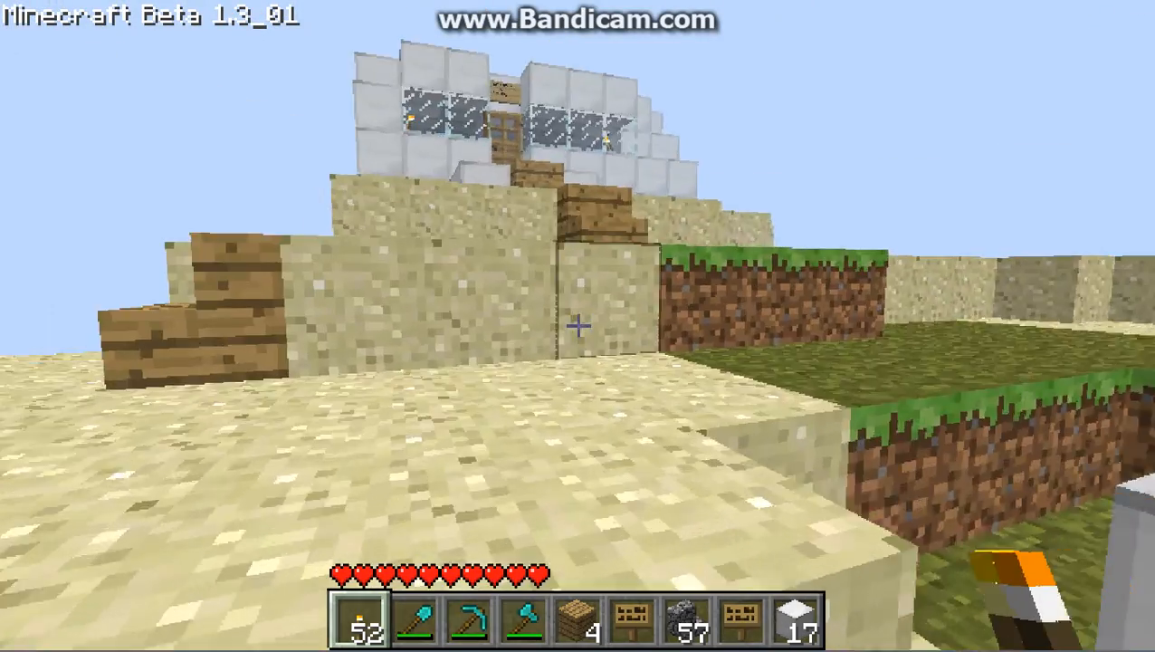
key(Escape)
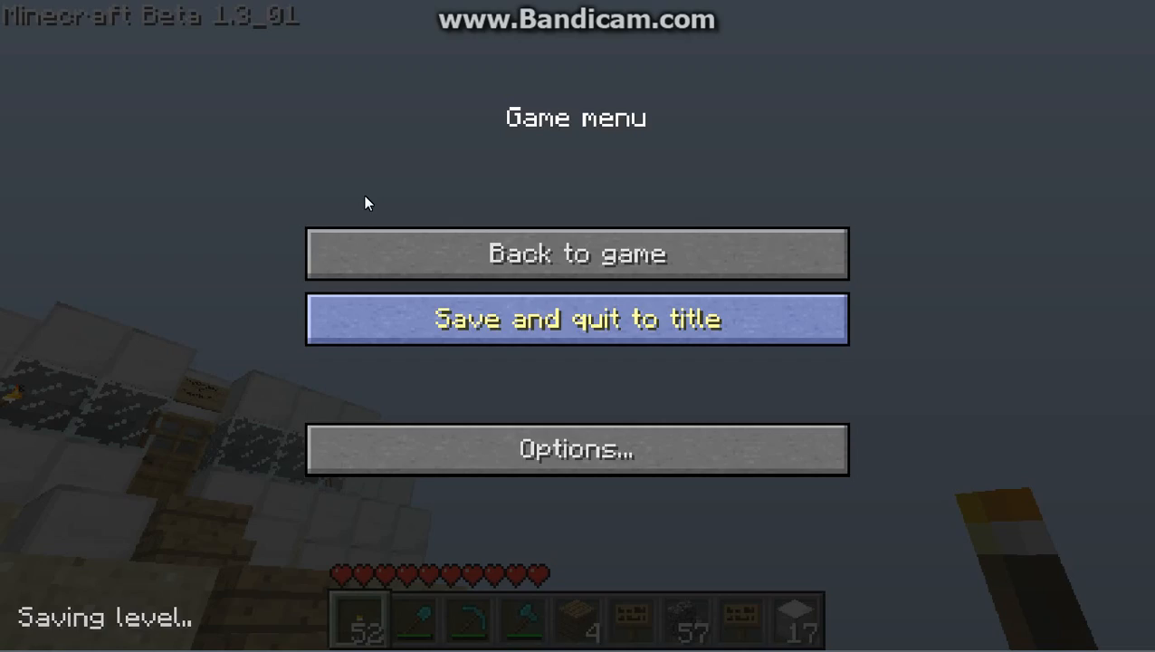
Save the world and quit back to the Minecraft title screen.
click(576, 318)
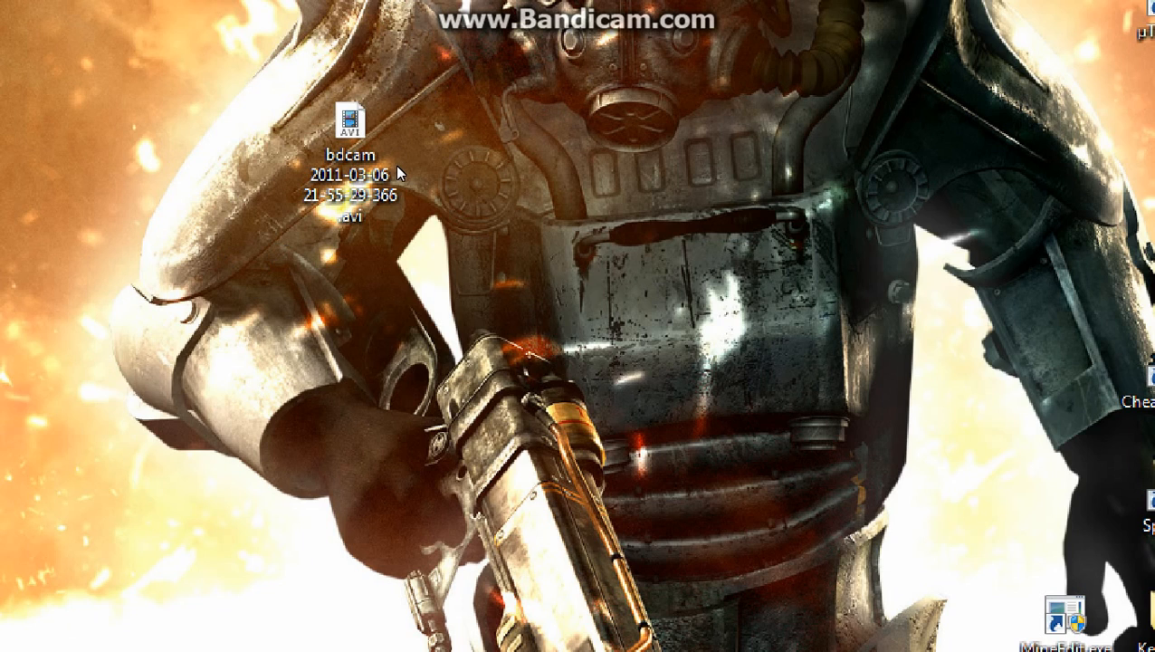
mouse_move(336, 261)
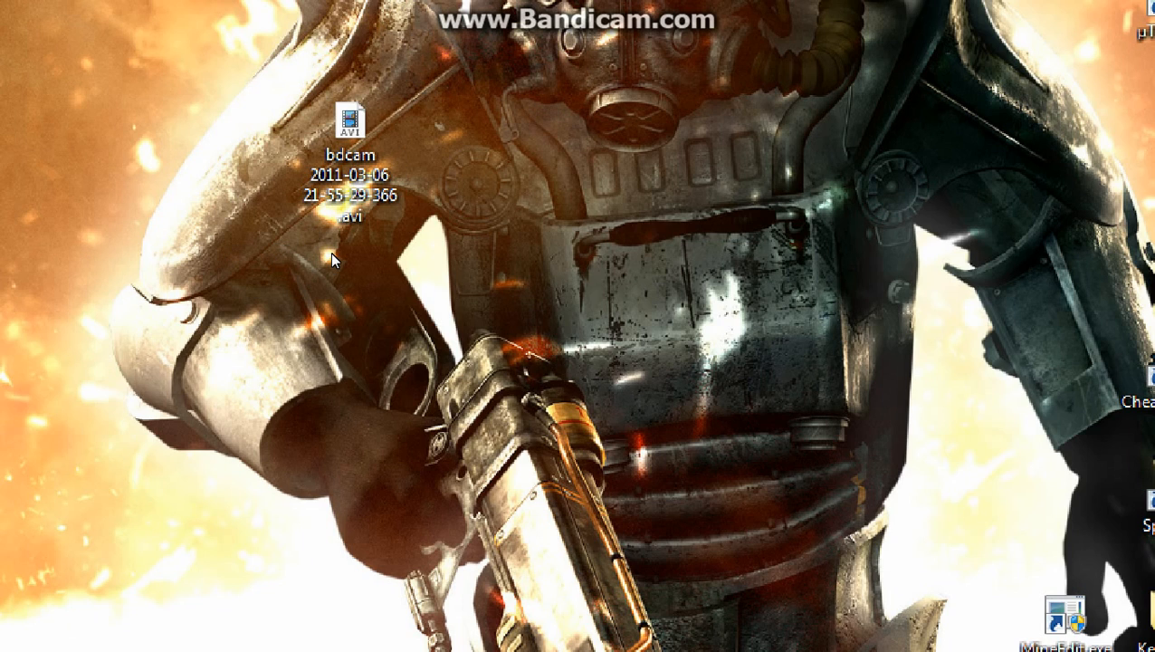
mouse_move(493, 181)
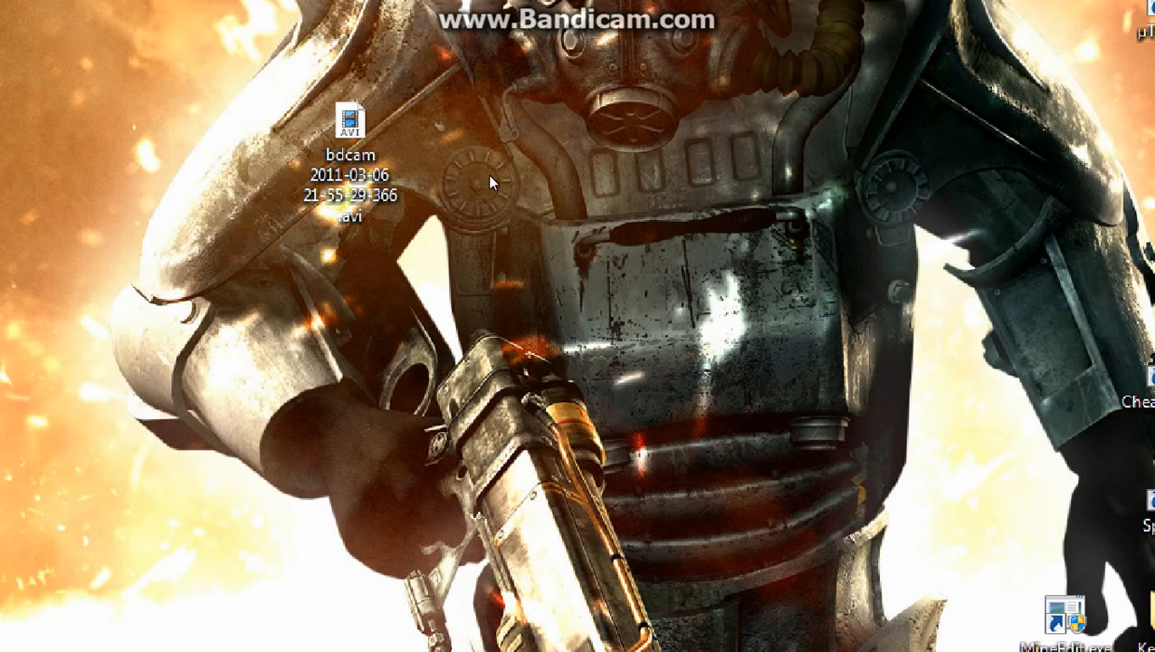
mouse_move(606, 145)
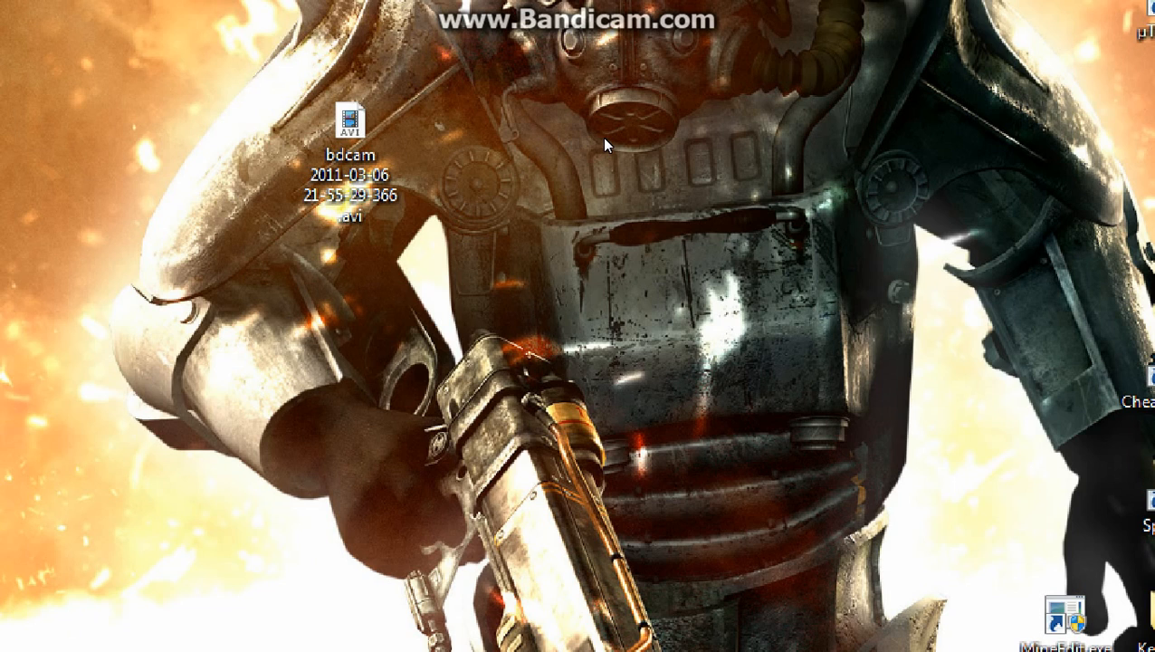
mouse_move(717, 11)
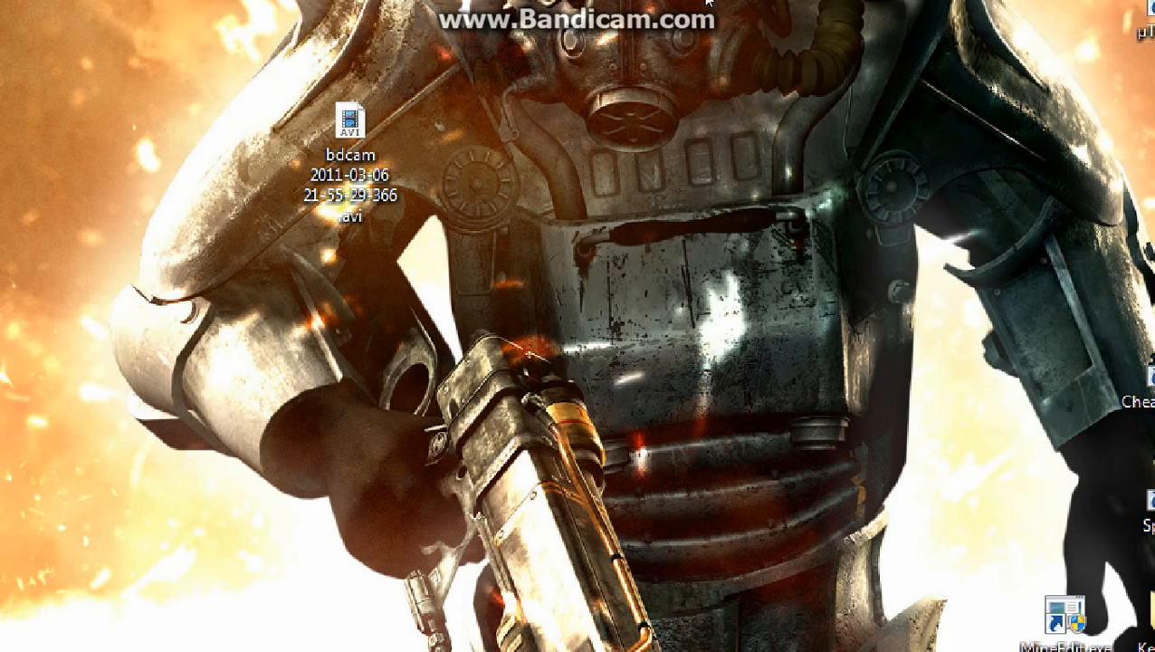